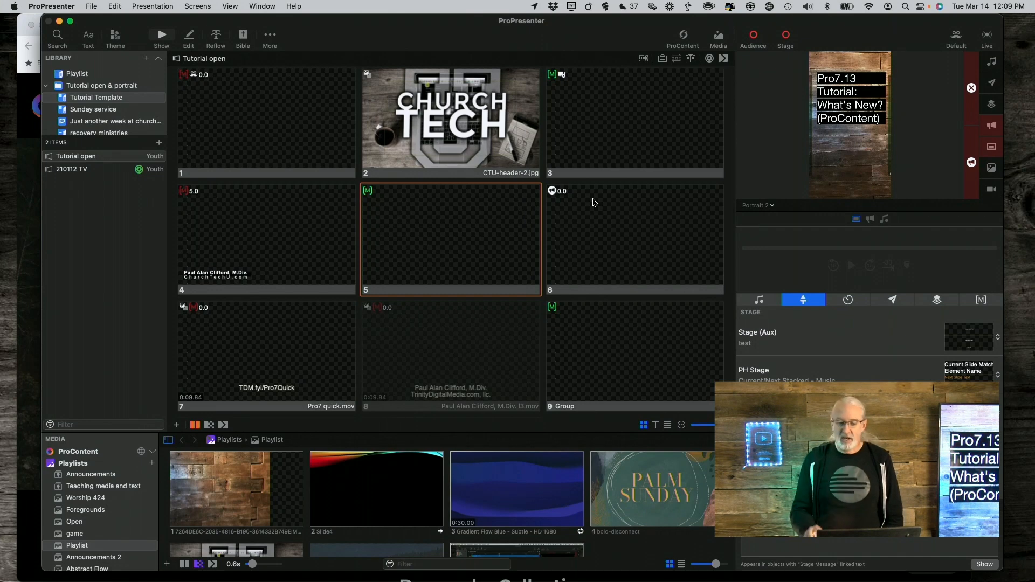
mouse_move(477, 343)
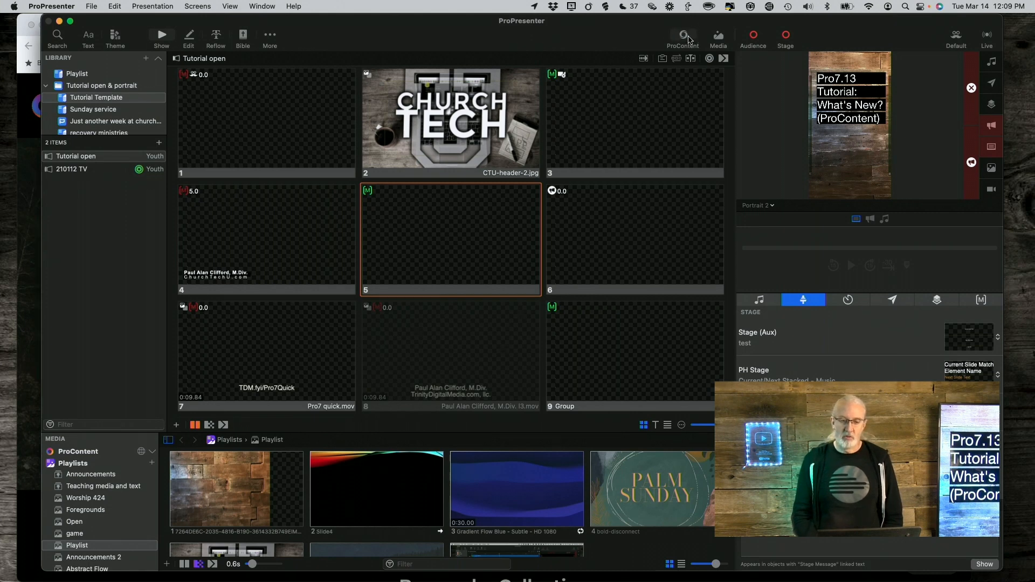
mouse_move(681, 35)
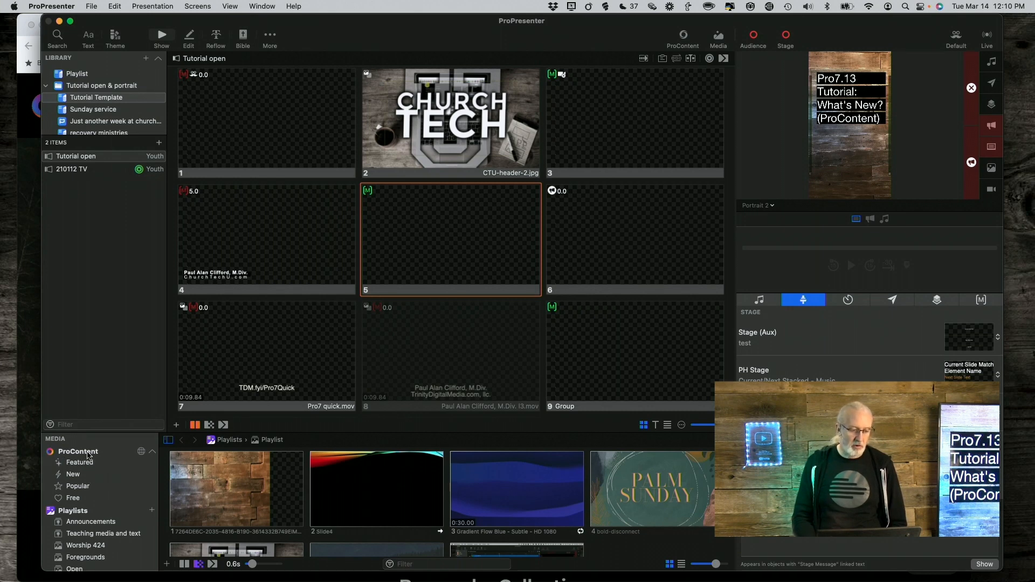
Show the Featured ProContent collections and scroll through Cinematic, Motion Graphics and Easter
click(78, 462)
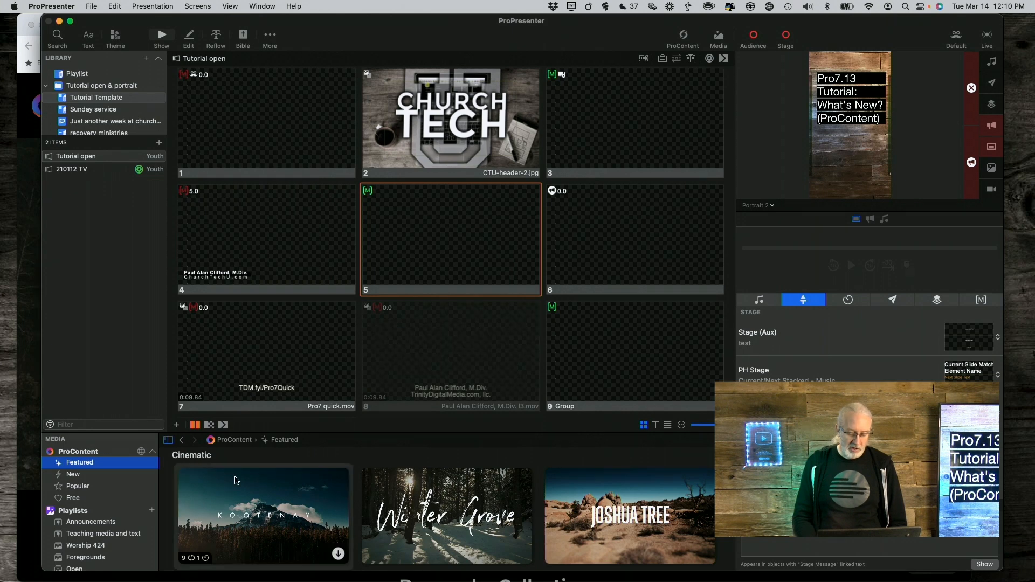
scroll(down, 3)
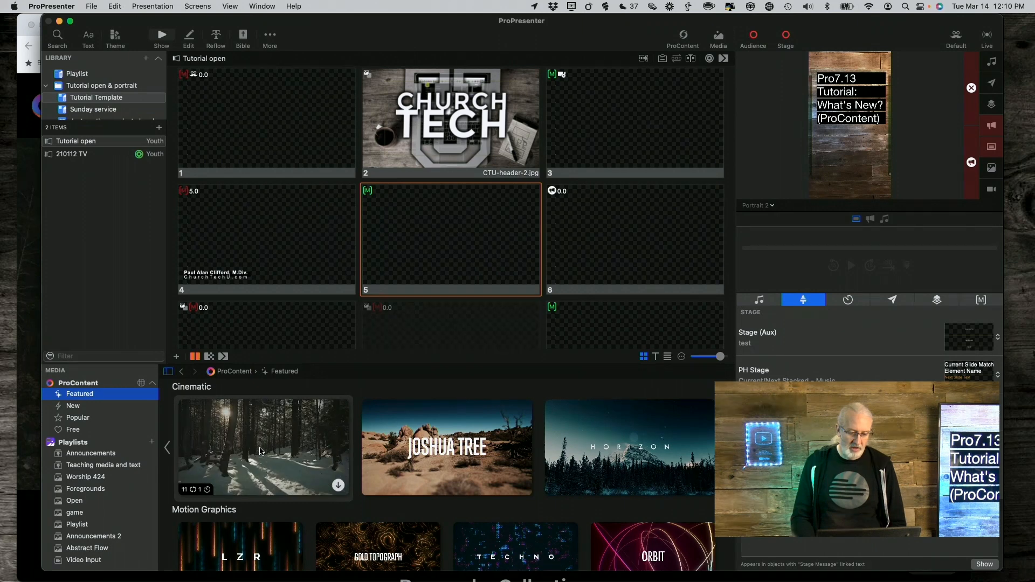
scroll(down, 3)
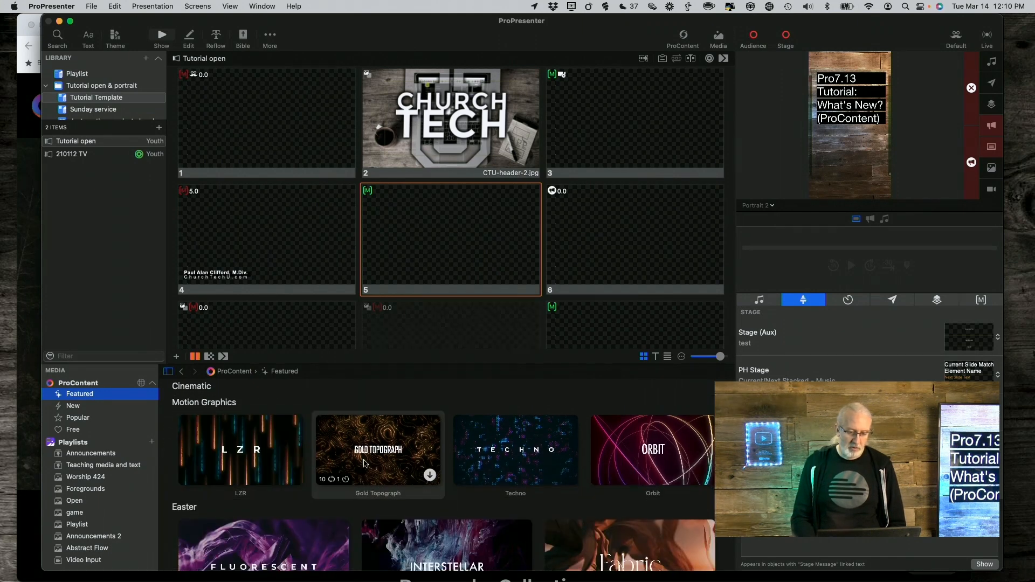
scroll(down, 3)
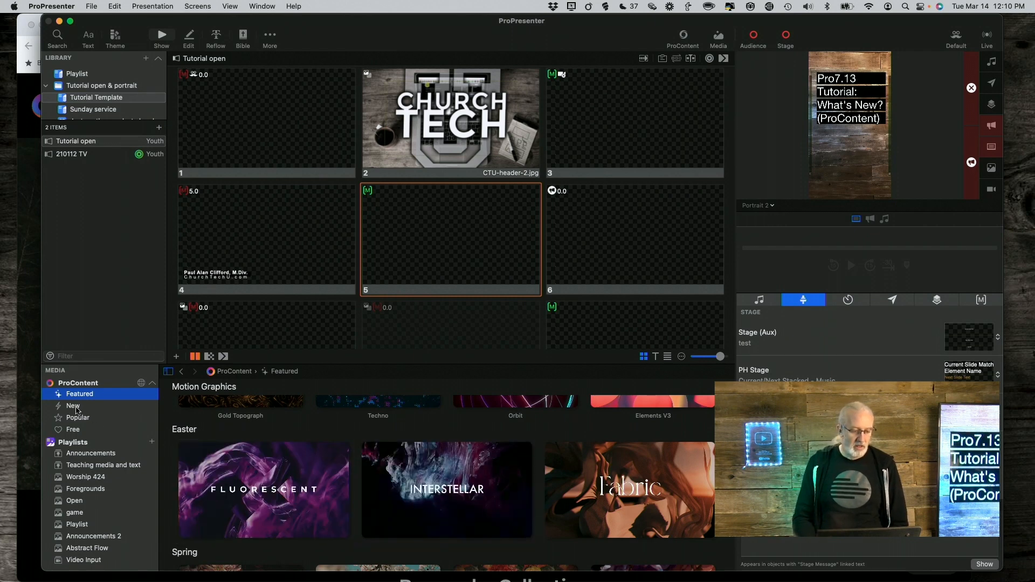
View the New, then Popular, then Free ProContent media categories
click(74, 405)
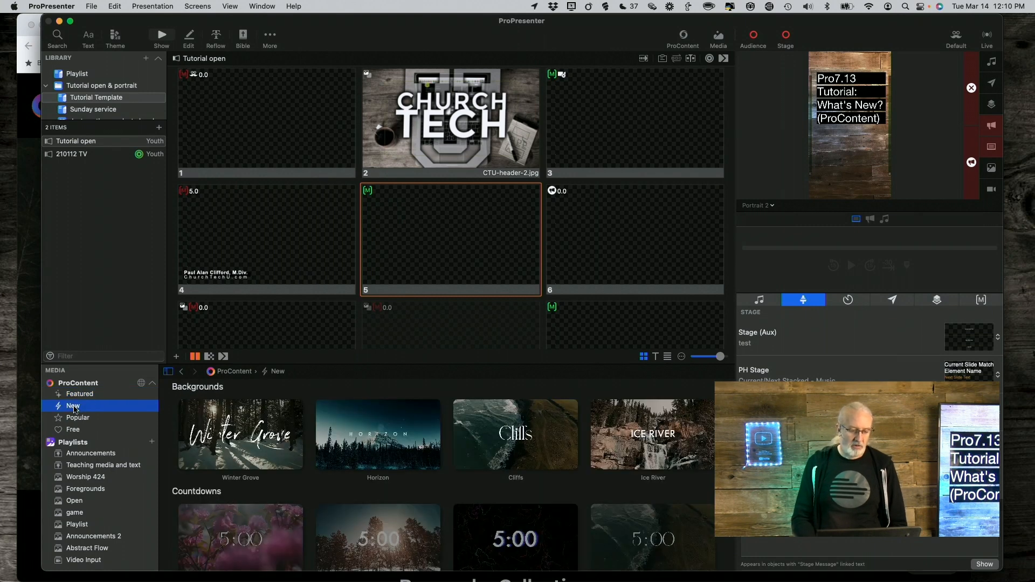
click(78, 417)
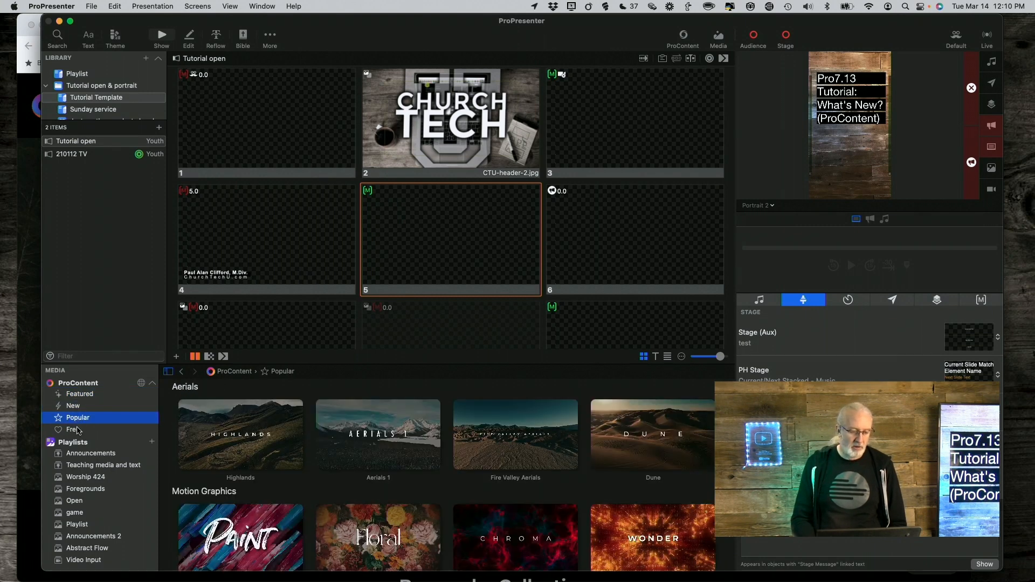
click(73, 431)
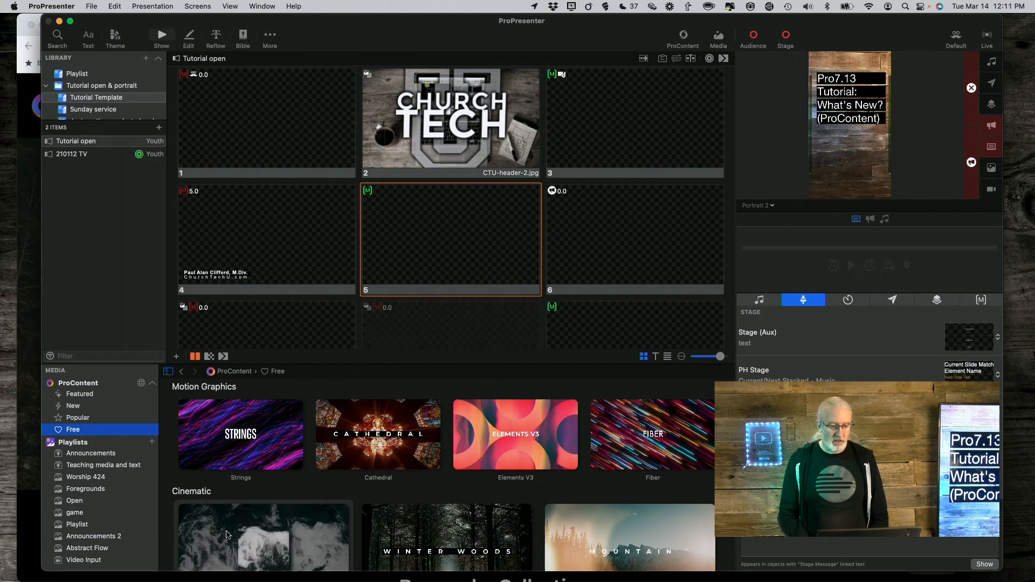
mouse_move(239, 434)
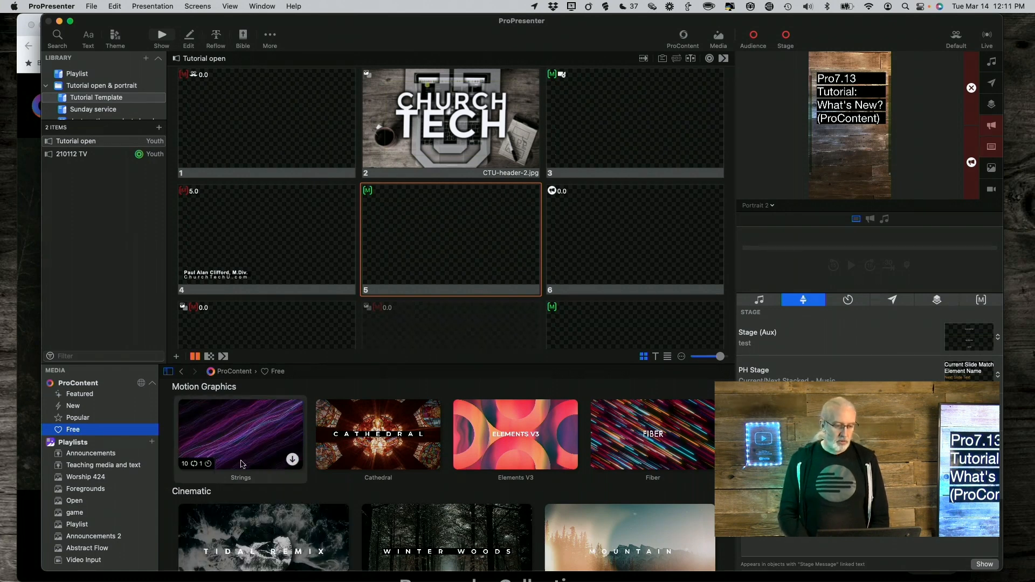
scroll(down, 3)
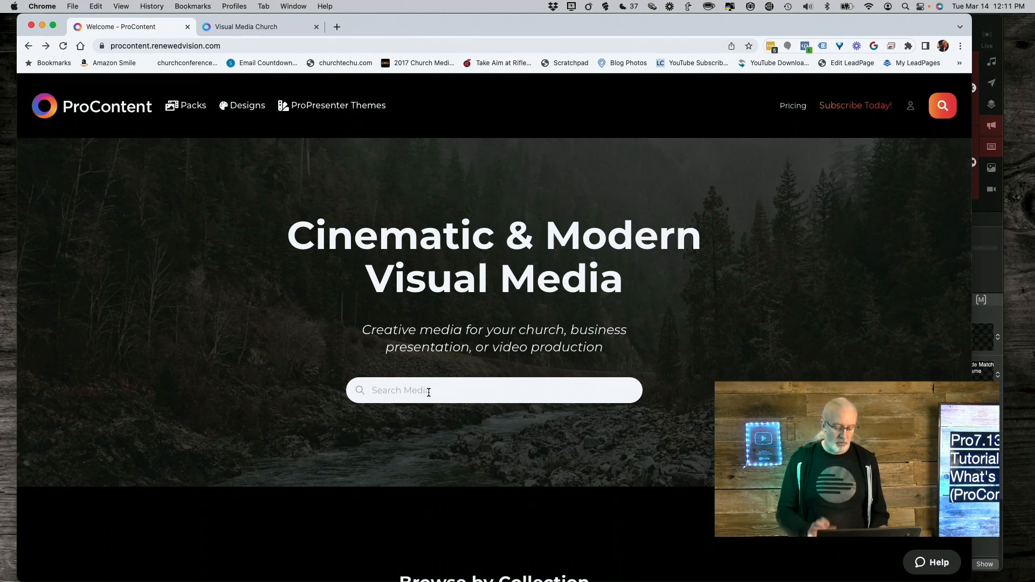
Search the ProContent media library for 'easter'
text(eas)
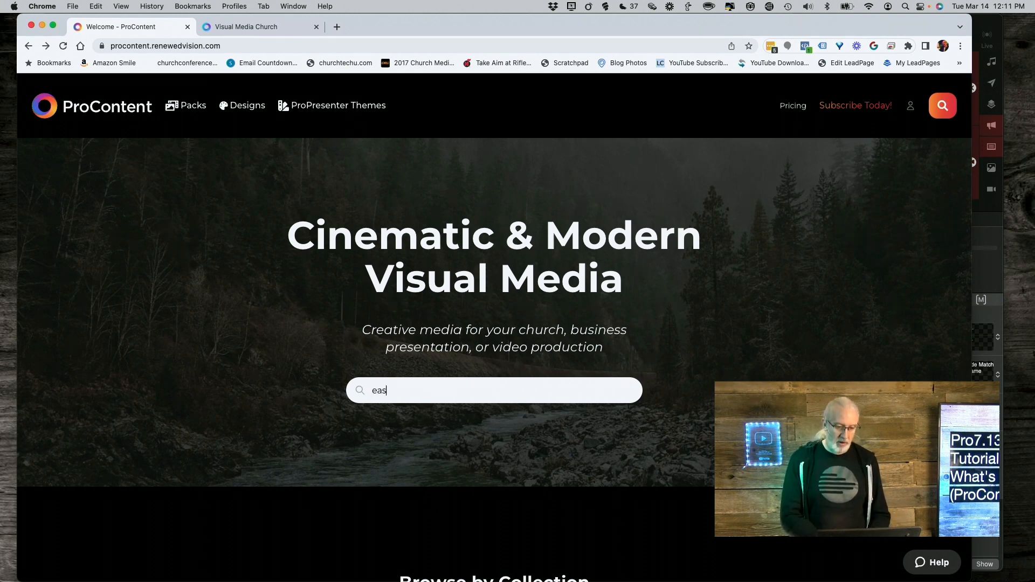
text(ter)
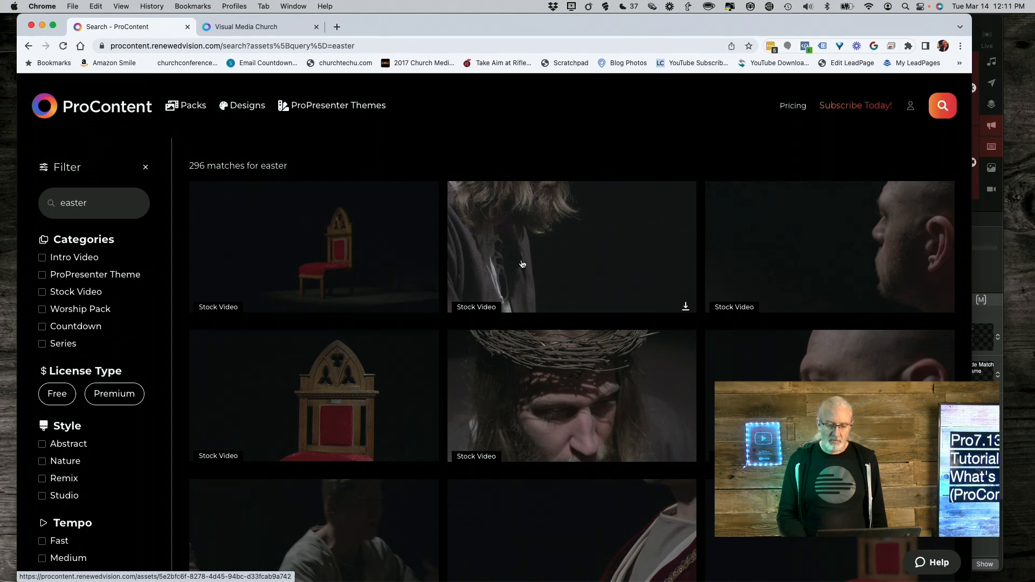
Scroll through the 296 easter results: stock videos, worship packs and series
scroll(down, 3)
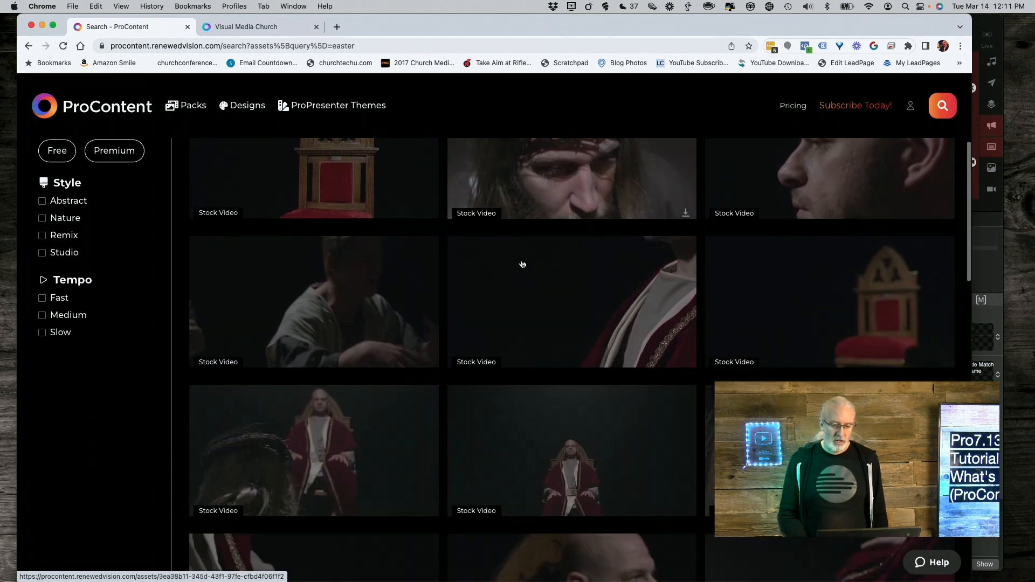
scroll(down, 3)
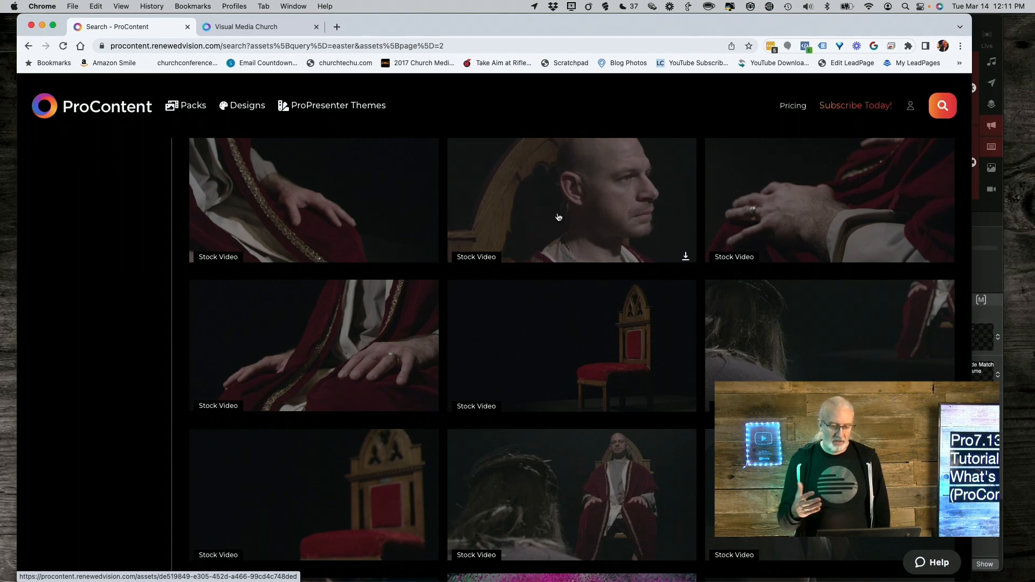
scroll(down, 3)
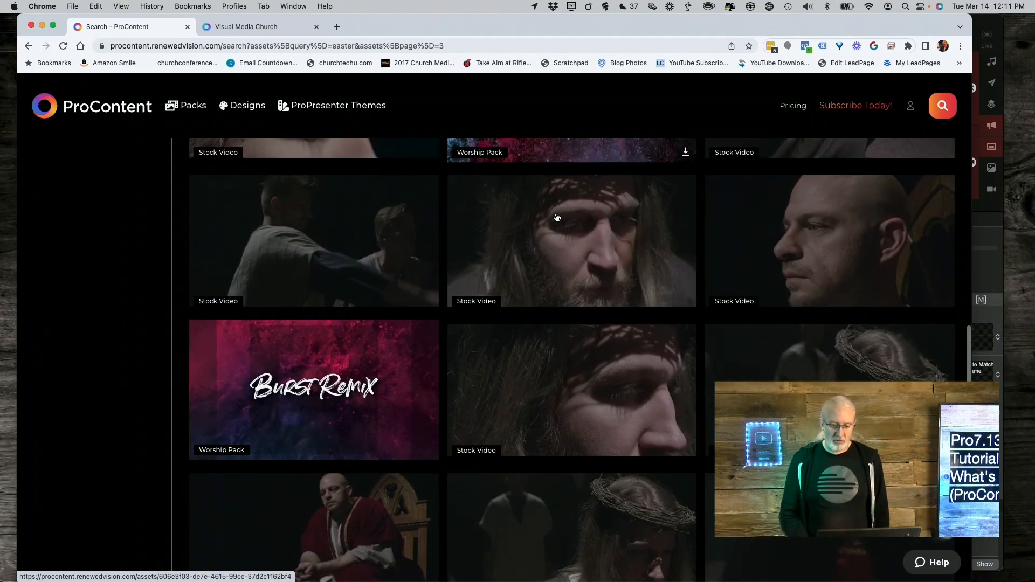
scroll(down, 3)
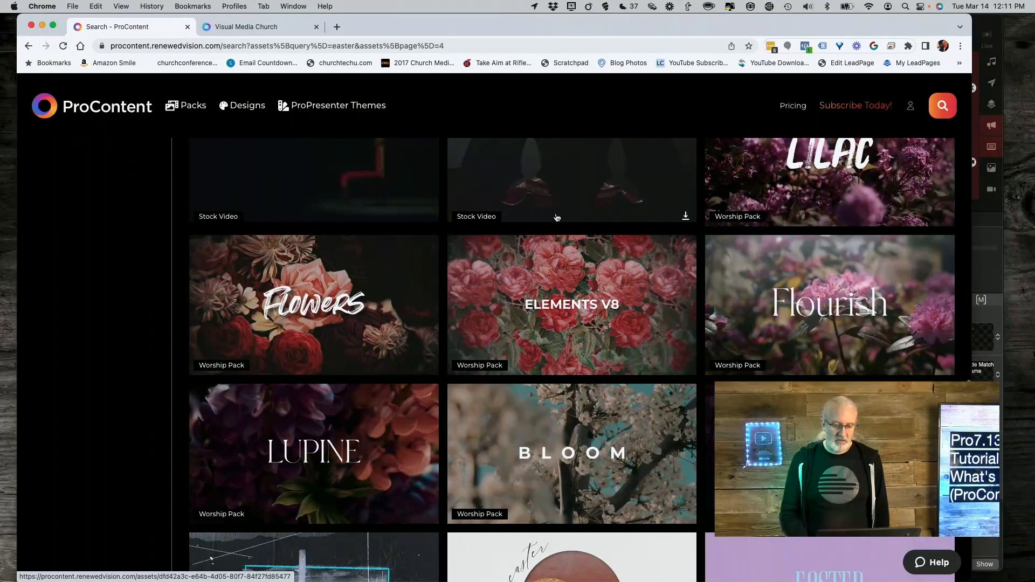
scroll(down, 3)
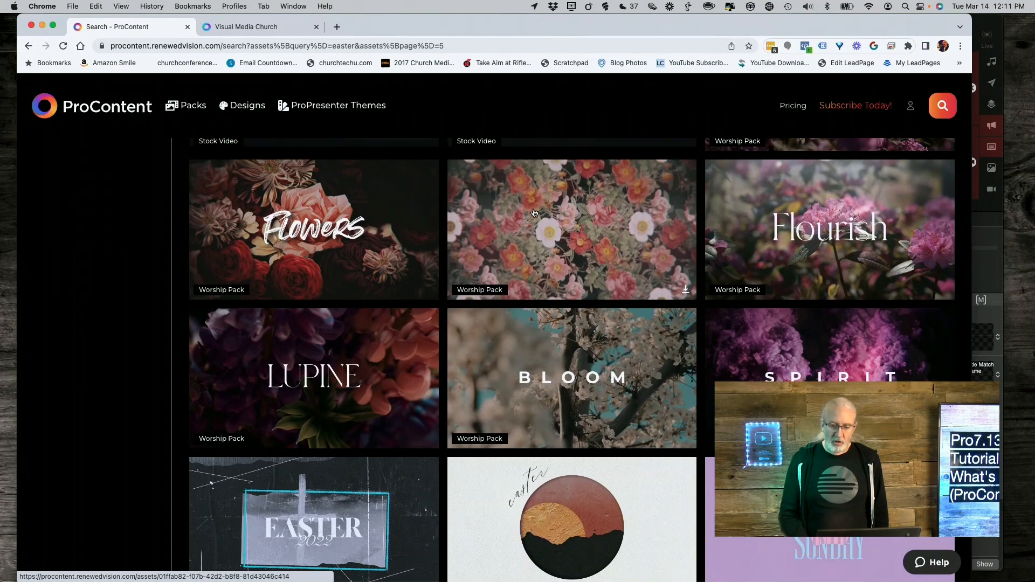
scroll(down, 3)
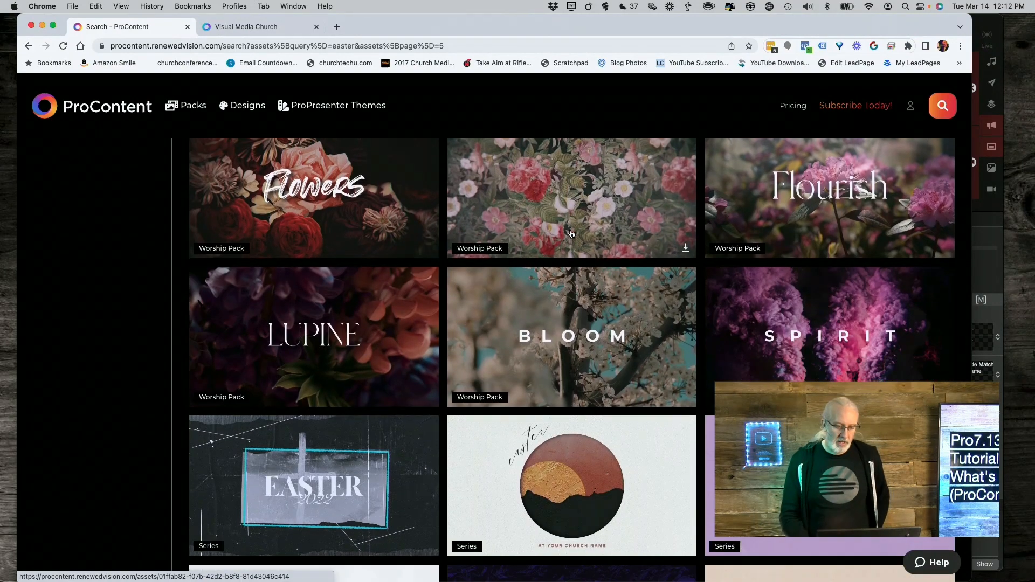
scroll(down, 3)
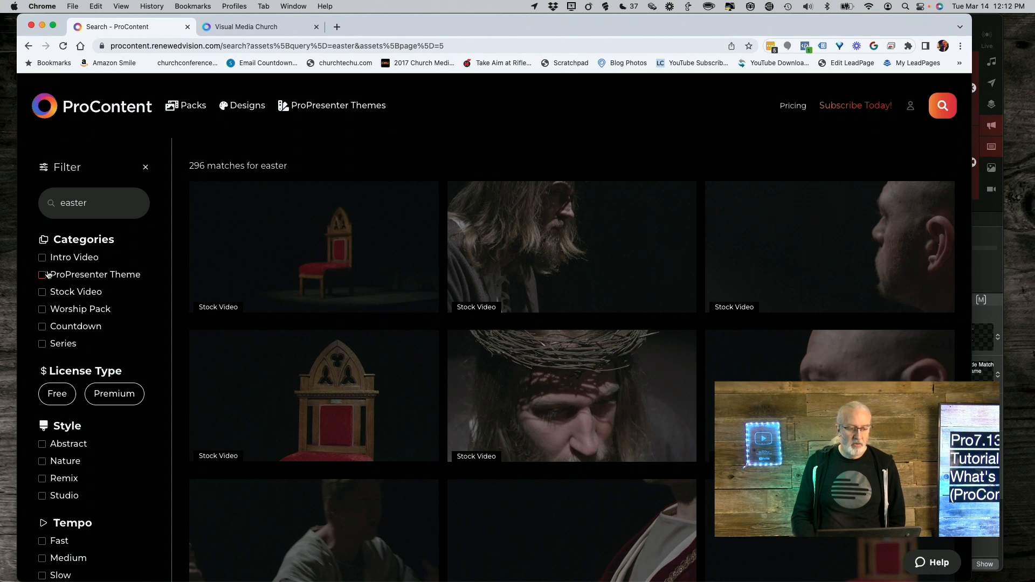
click(42, 275)
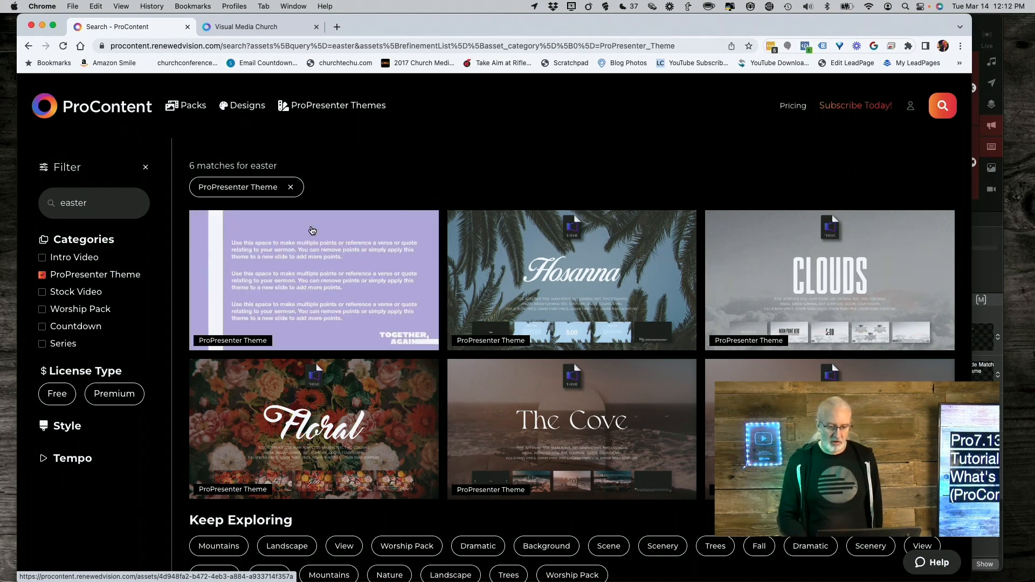
scroll(down, 3)
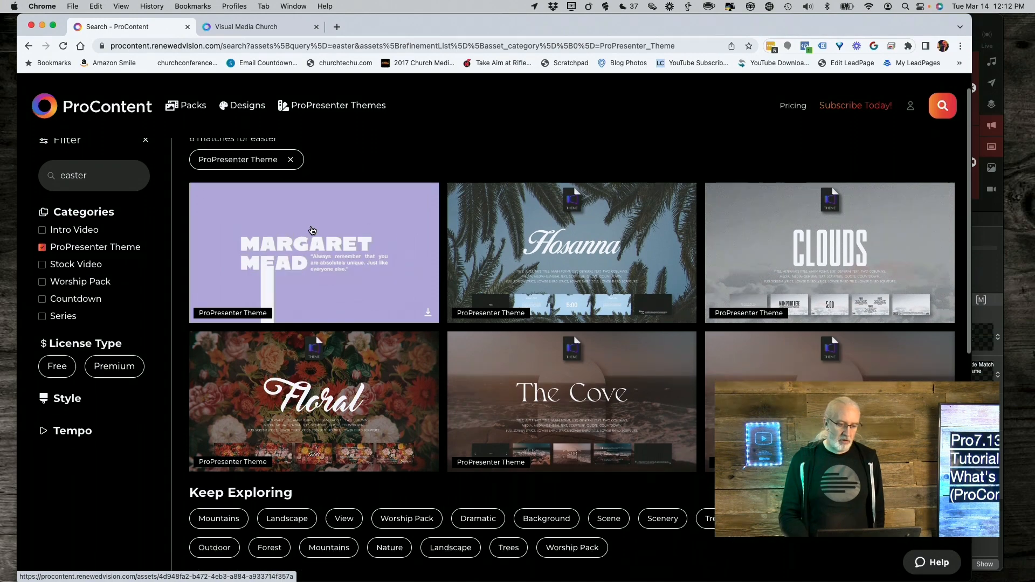
scroll(down, 3)
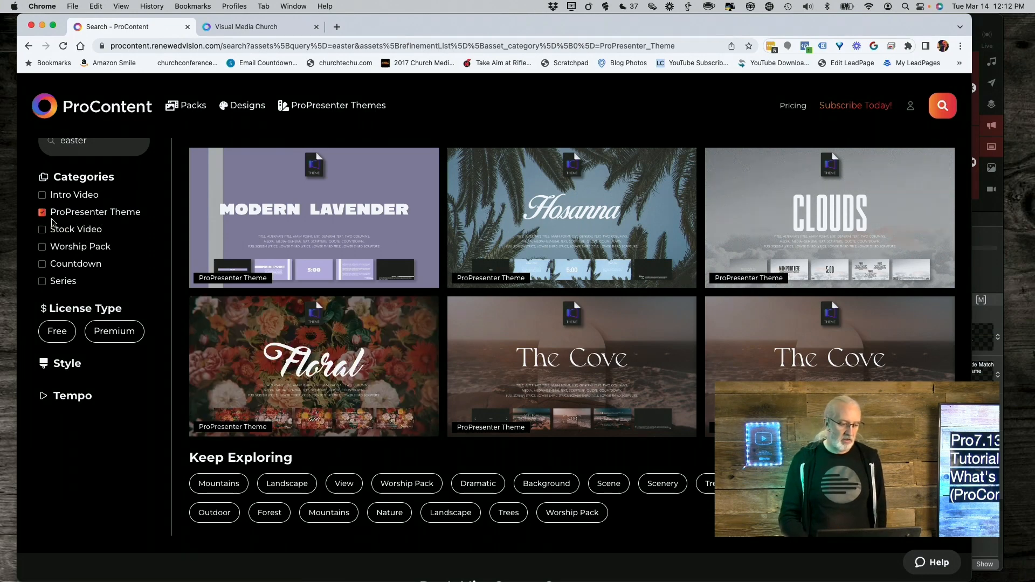
scroll(down, 3)
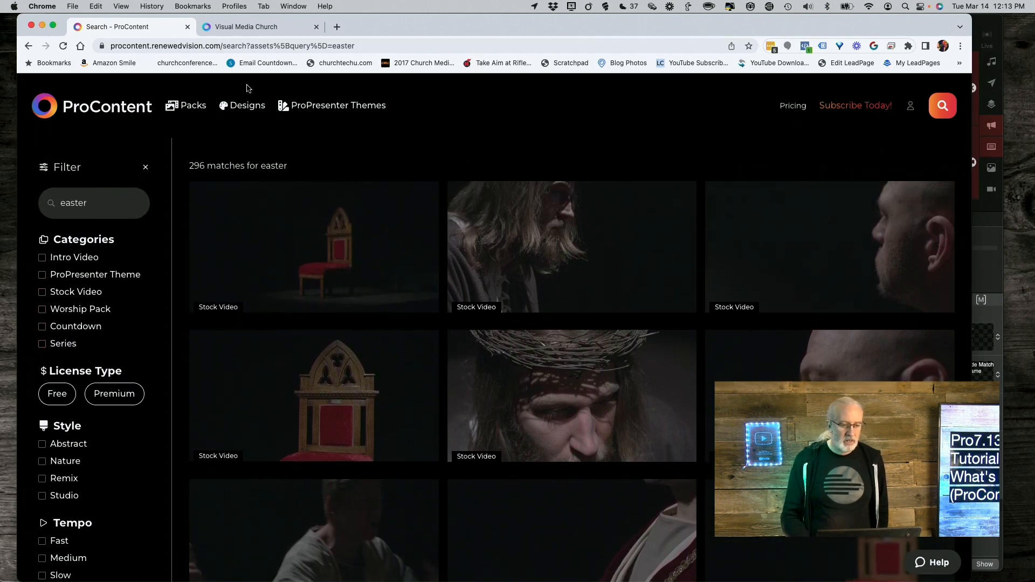
Filter the easter results to the Series category, leaving 41 matches
click(248, 104)
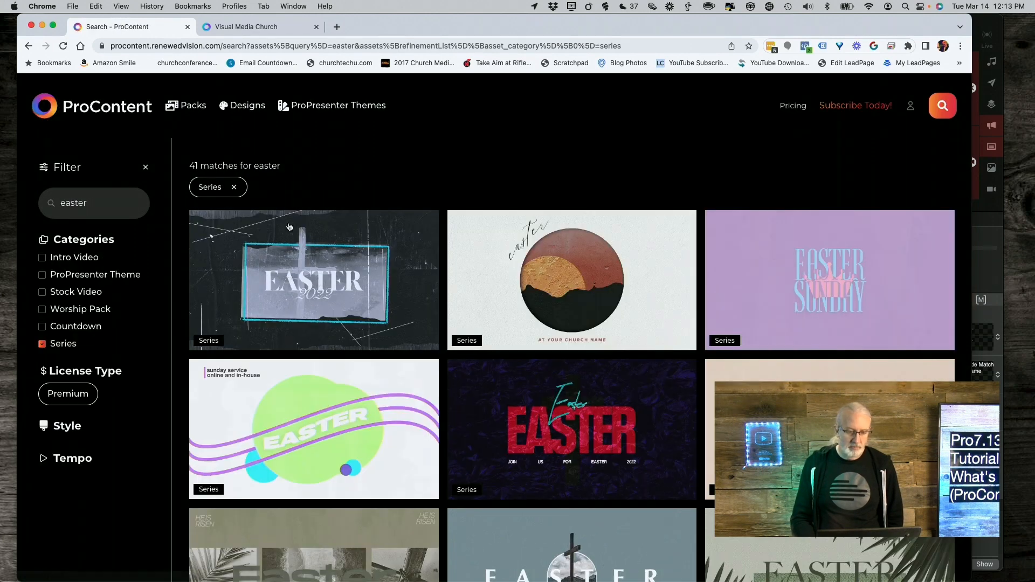
mouse_move(284, 257)
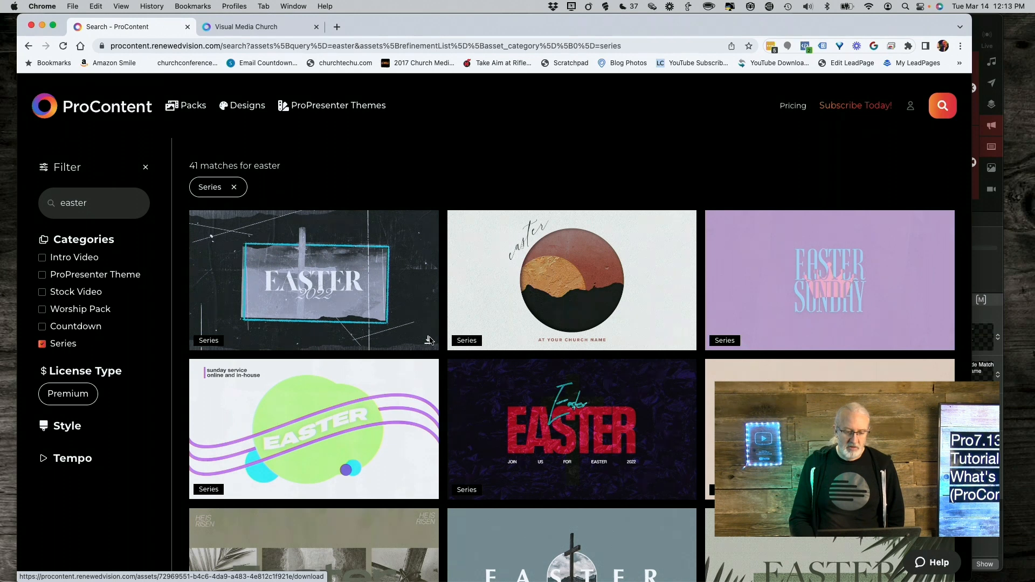
Download the Easter 2022 series pack and reveal Series_0456.zip in Finder
click(428, 341)
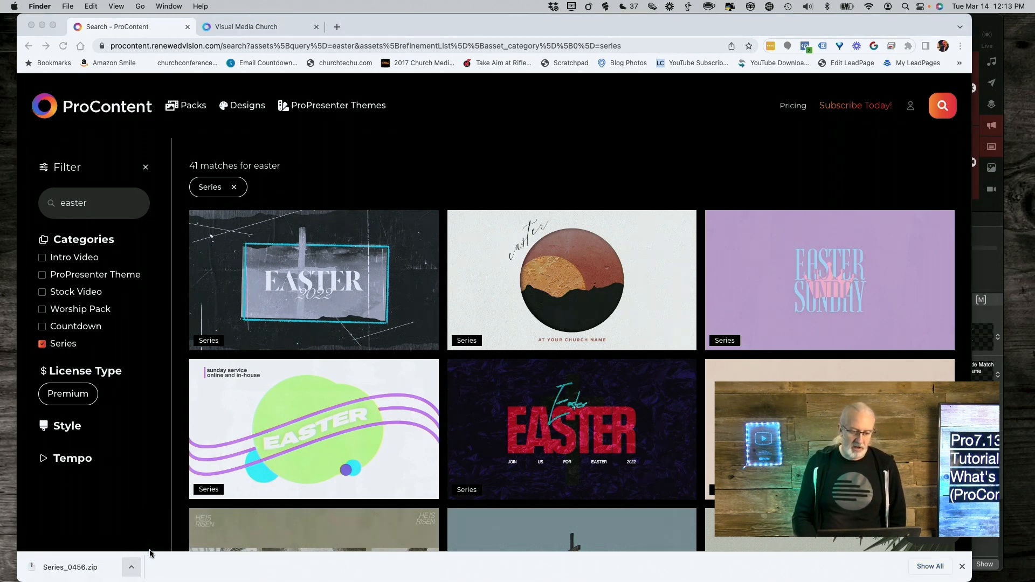
click(69, 567)
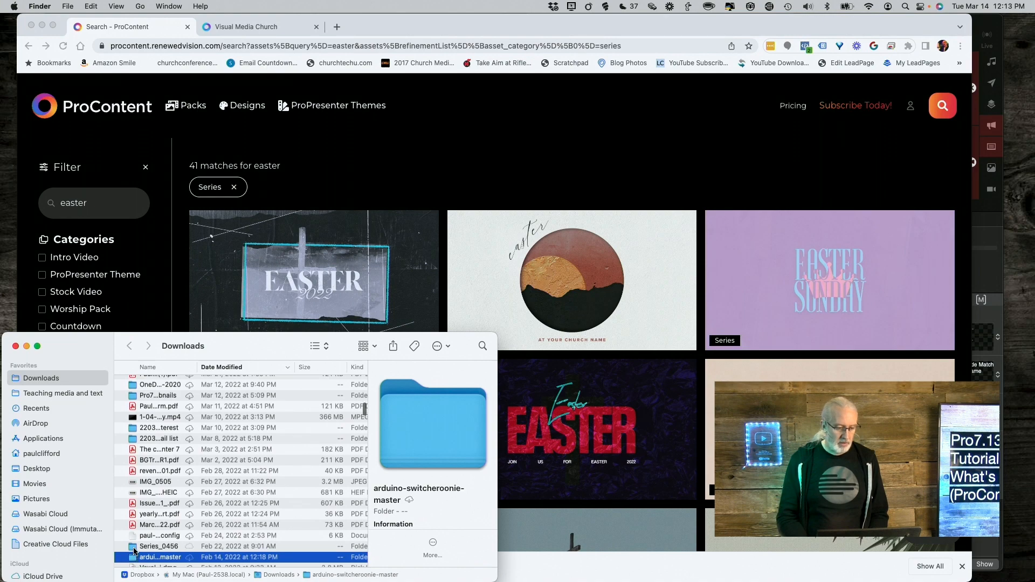
Open Series_0456 in Downloads and select its PSD folder and Series_0456.psd file
double_click(158, 546)
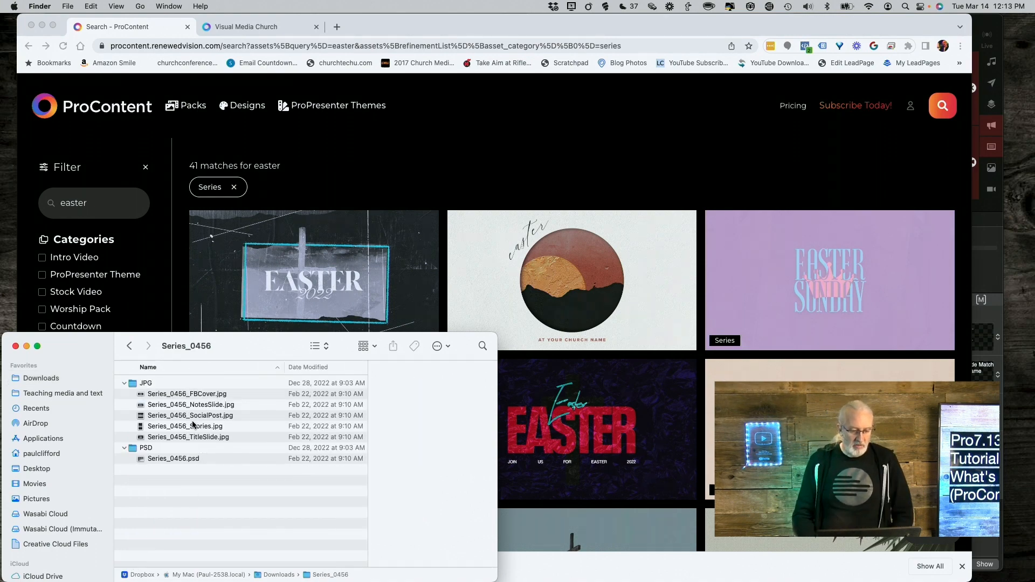
click(187, 393)
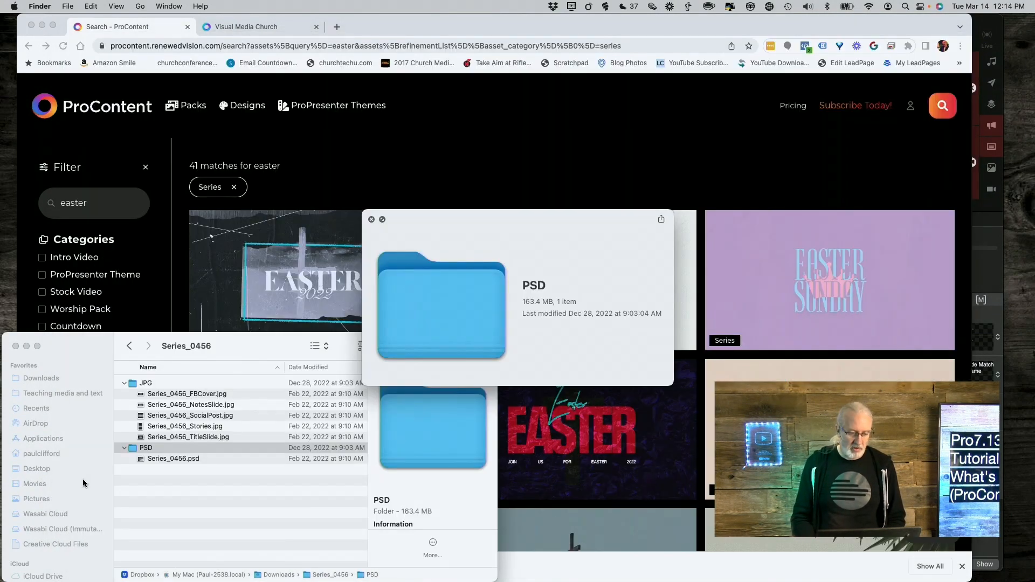
click(146, 448)
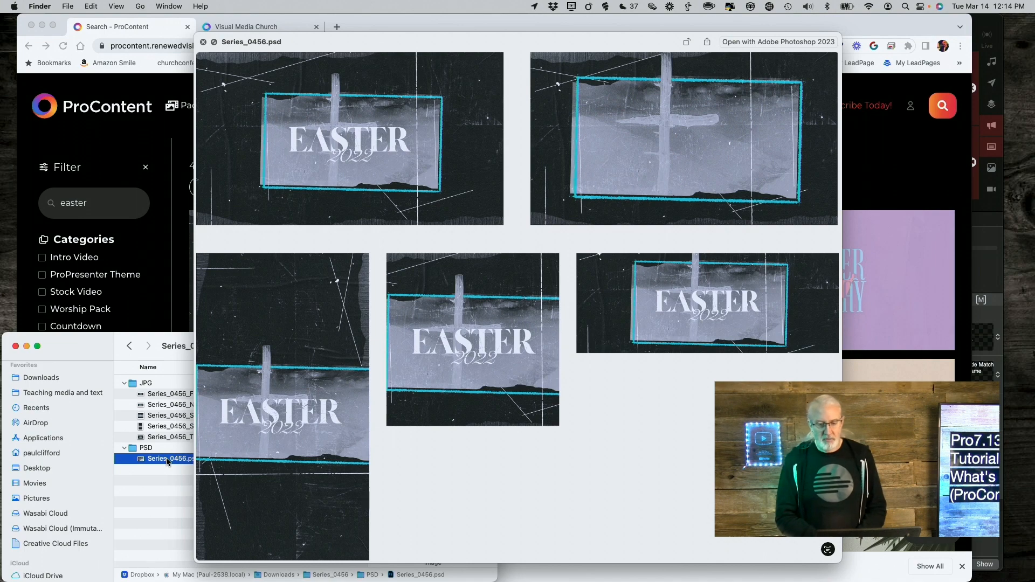
mouse_move(357, 389)
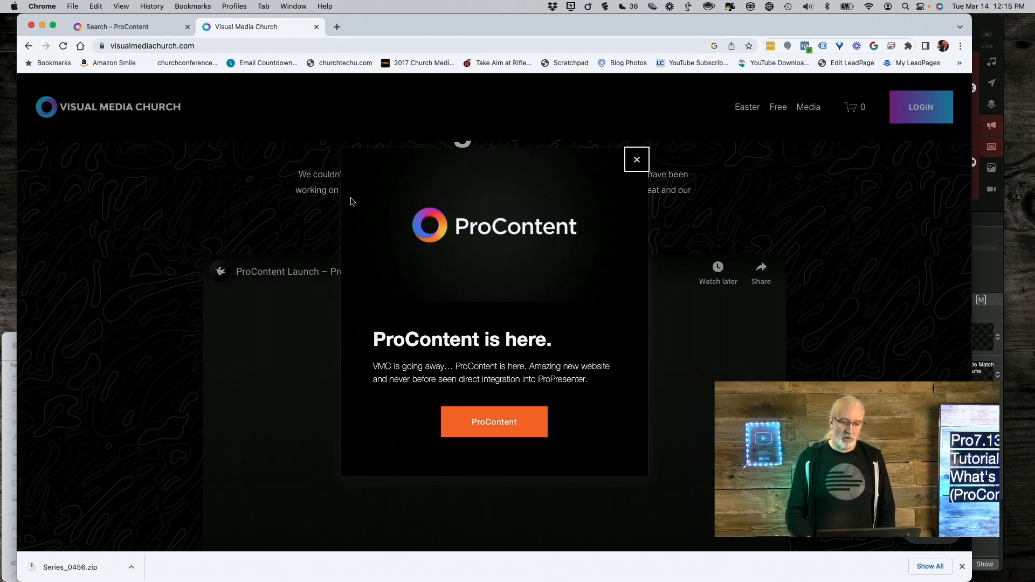
mouse_move(241, 180)
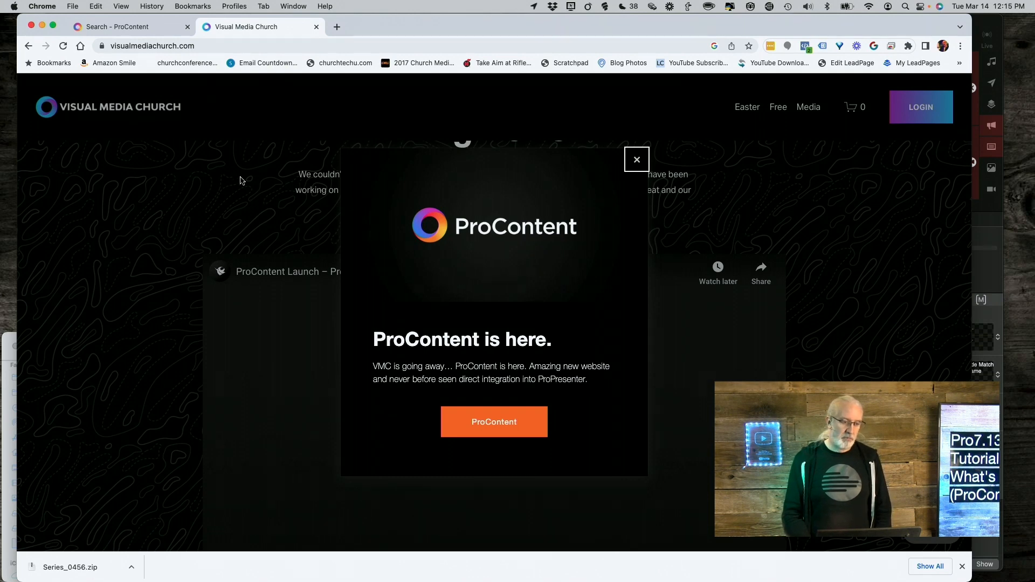
mouse_move(297, 280)
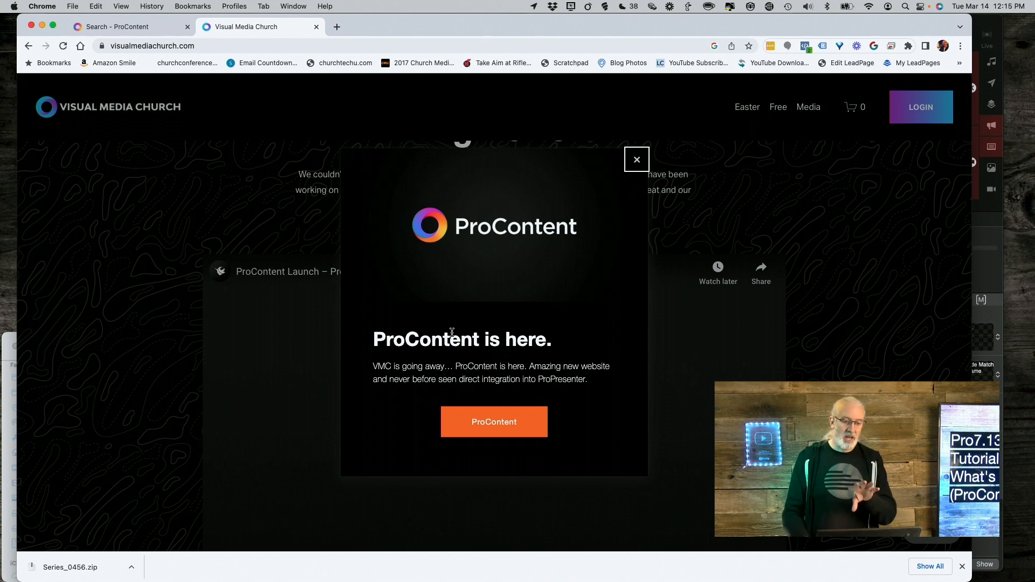
Bring up a bookmark's options, then return to the ProContent results tab
right_click(114, 63)
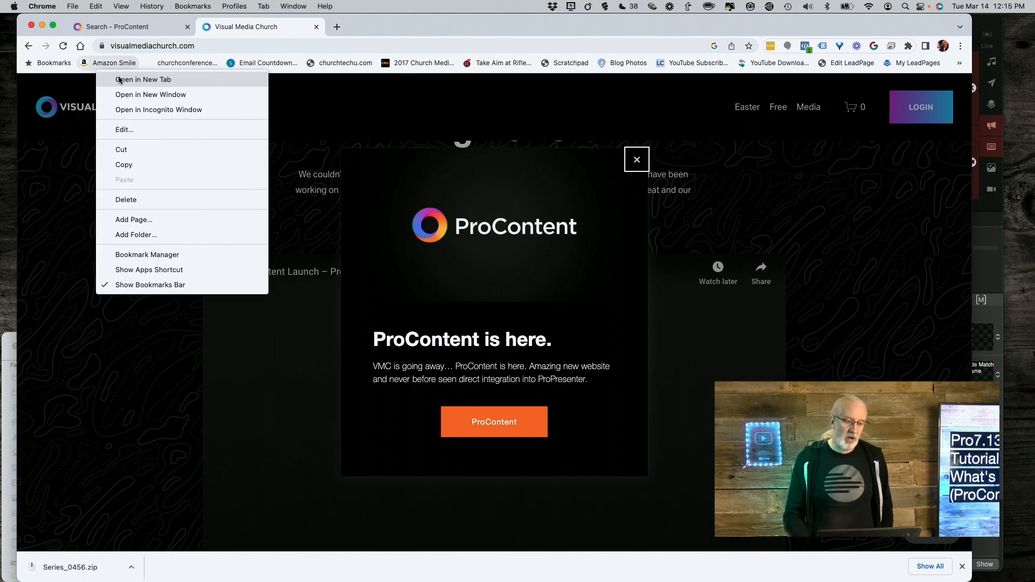
click(131, 26)
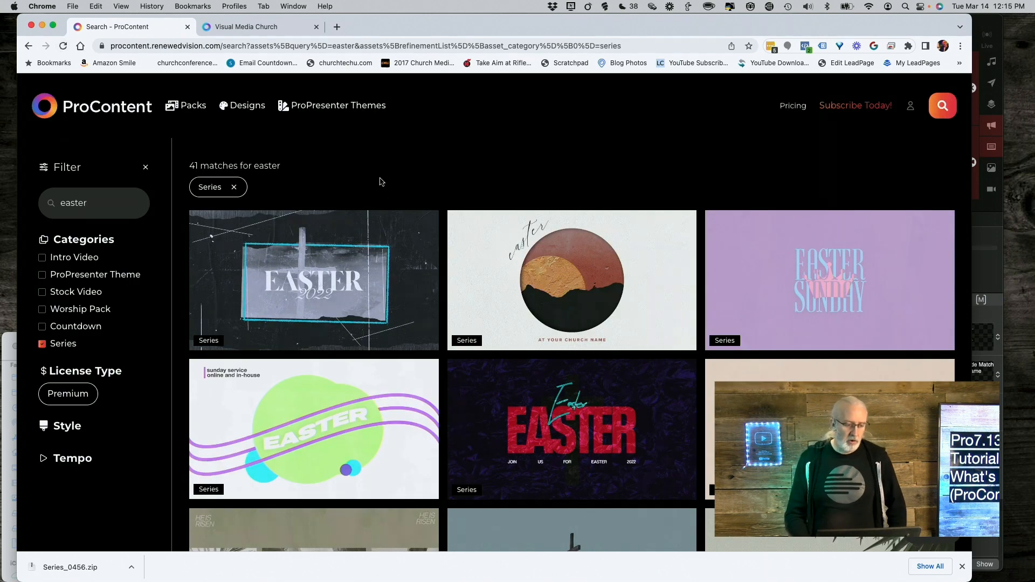
mouse_move(368, 177)
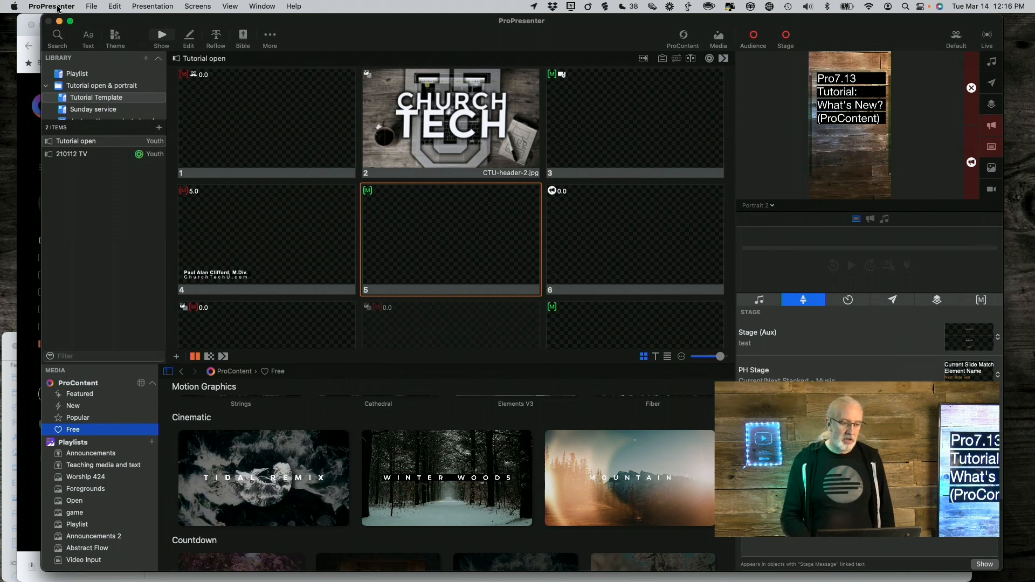
click(51, 7)
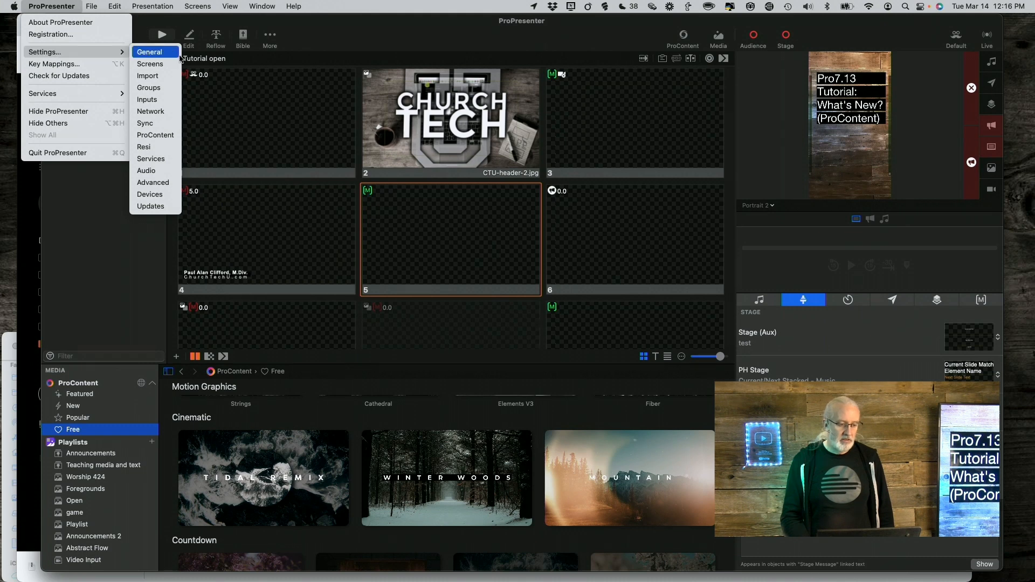
mouse_move(155, 135)
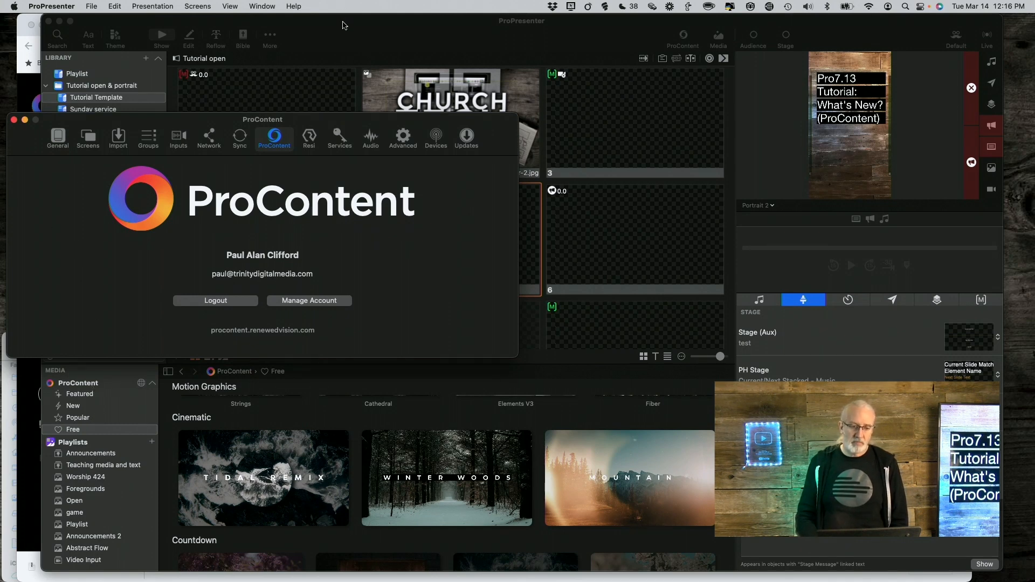
mouse_move(336, 34)
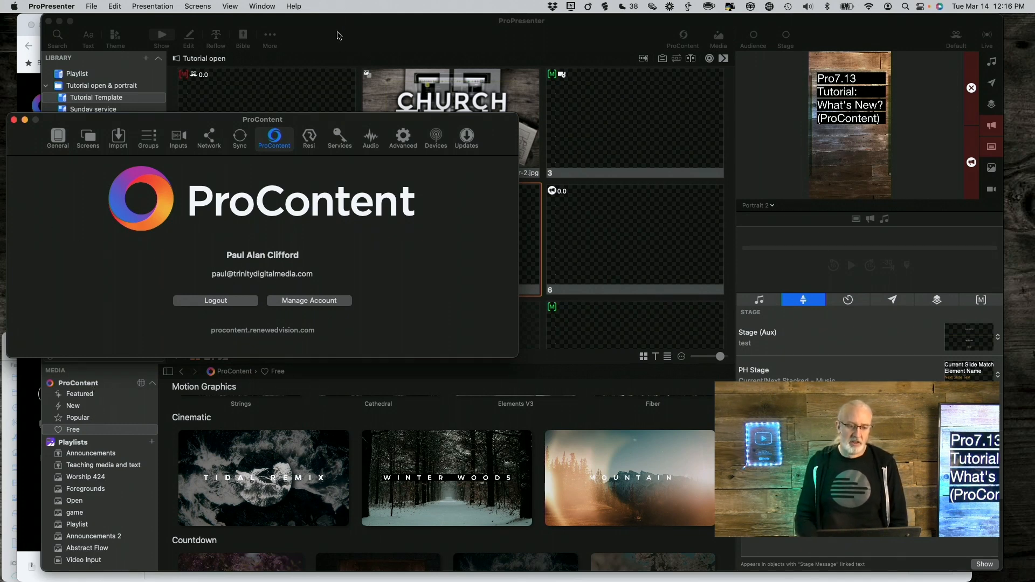
click(13, 120)
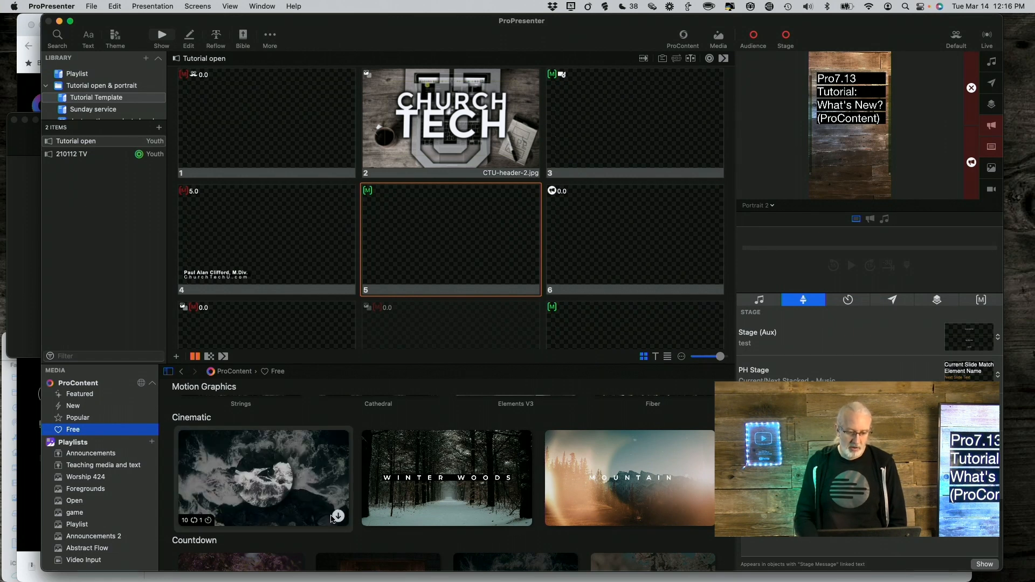
Begin the Tidal Remix pack download and set its resolution to HD
click(338, 517)
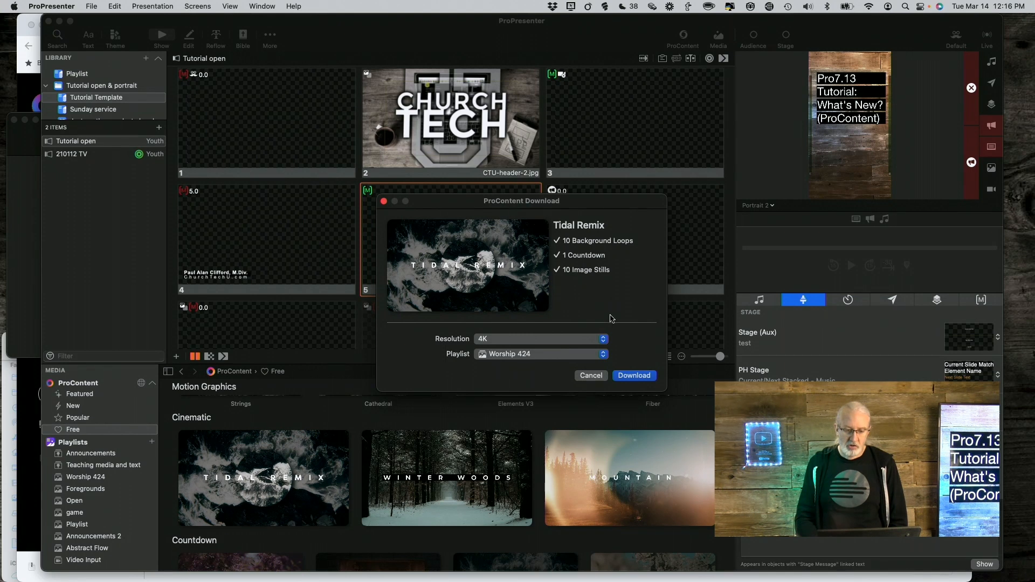
click(537, 338)
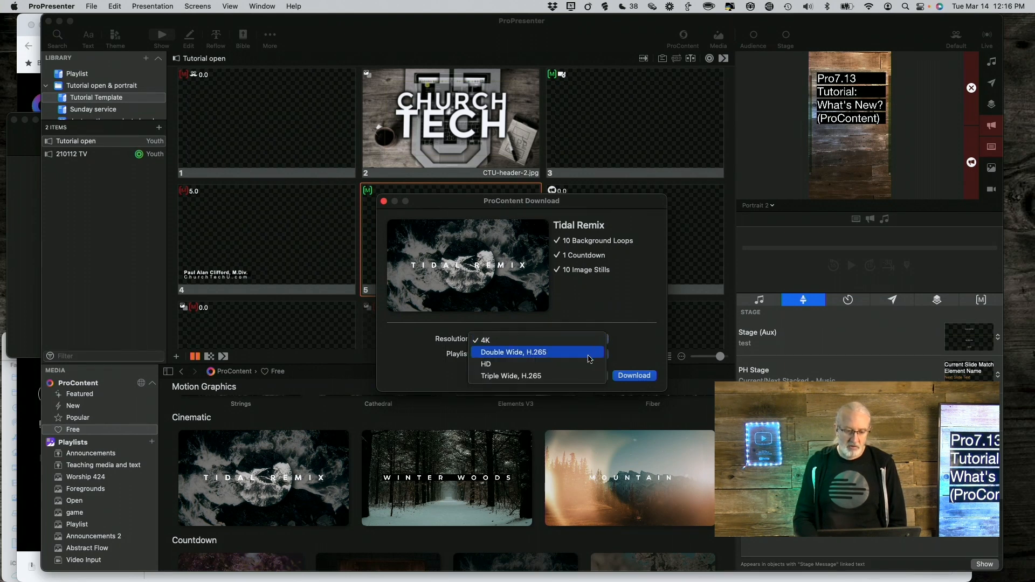
click(486, 364)
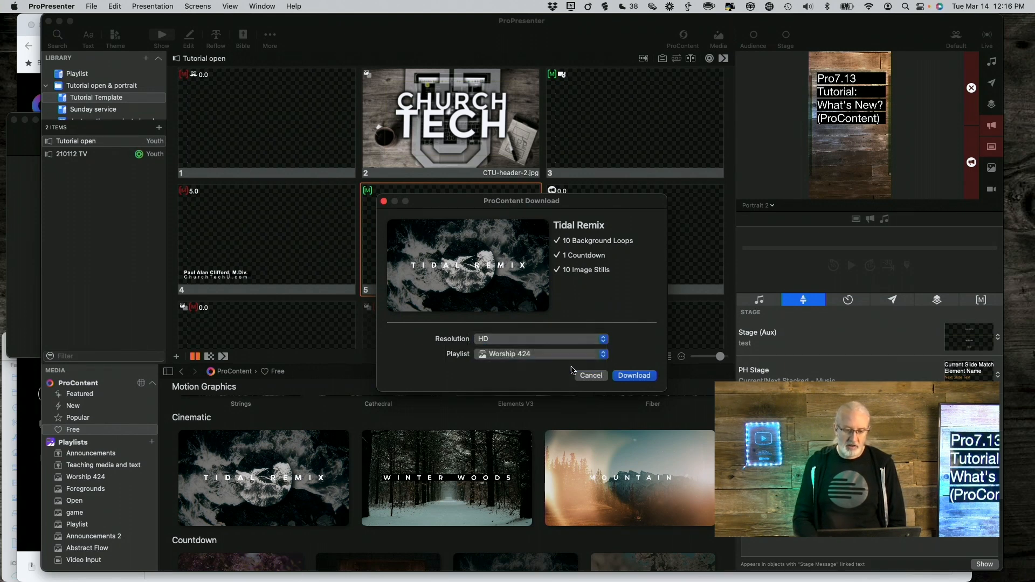
click(538, 338)
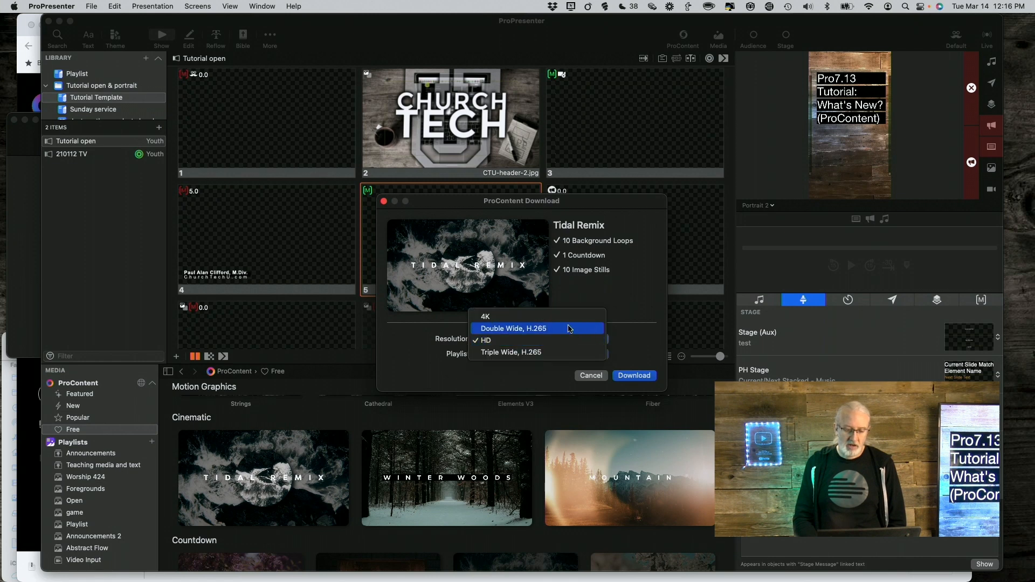
mouse_move(537, 352)
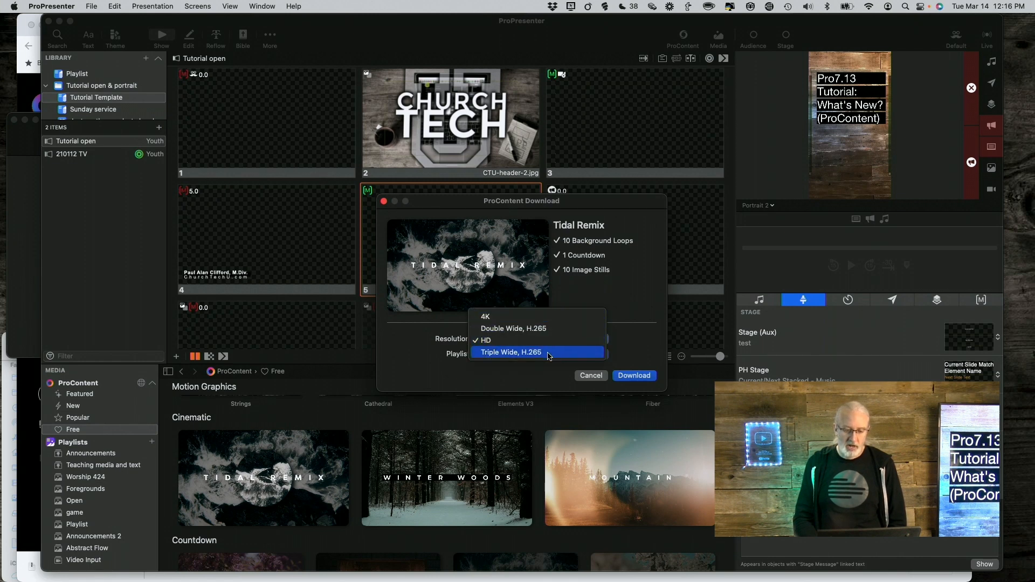
mouse_move(624, 333)
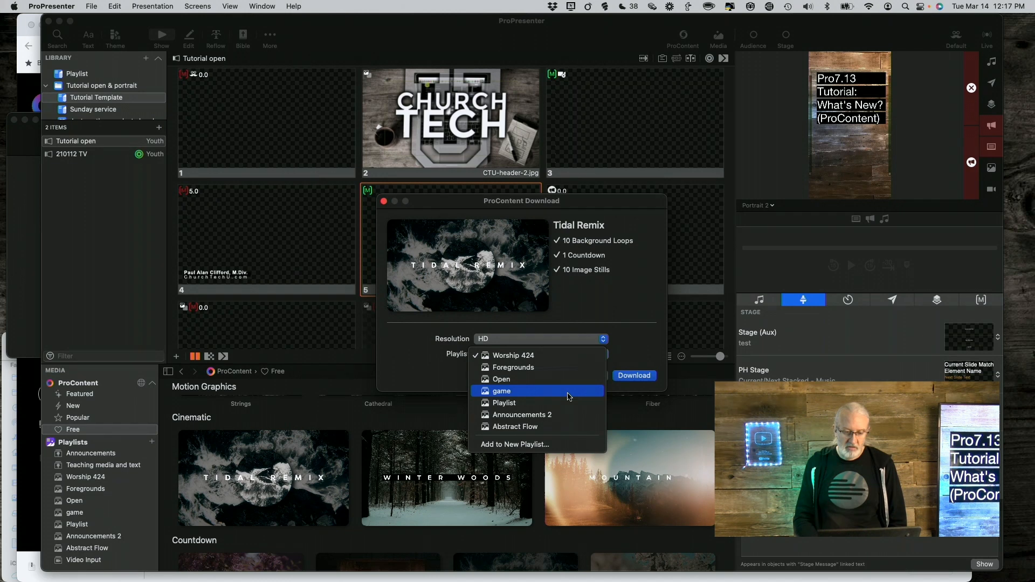
mouse_move(553, 414)
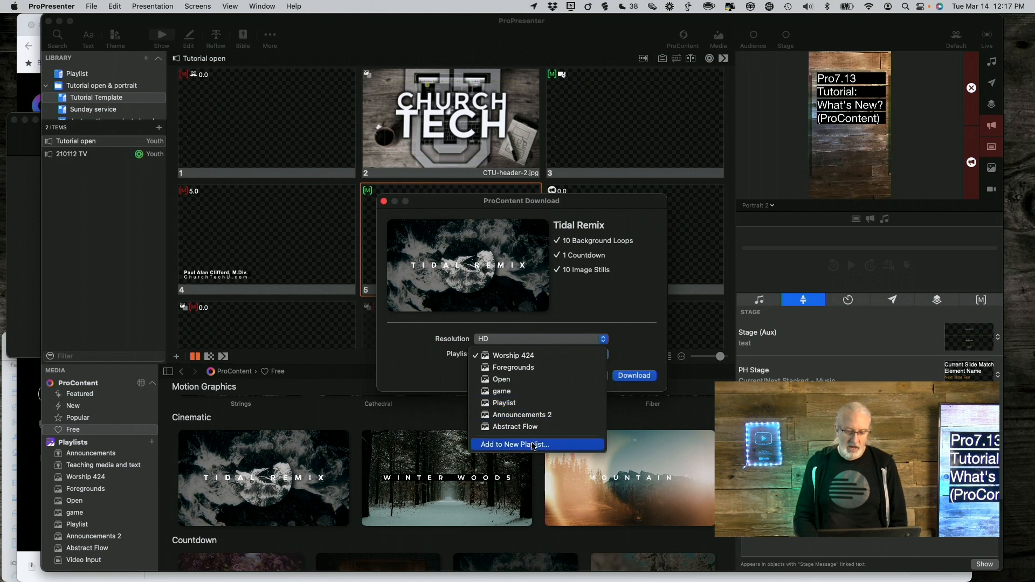
Create a new playlist named Tidal Remix as the download destination
click(516, 444)
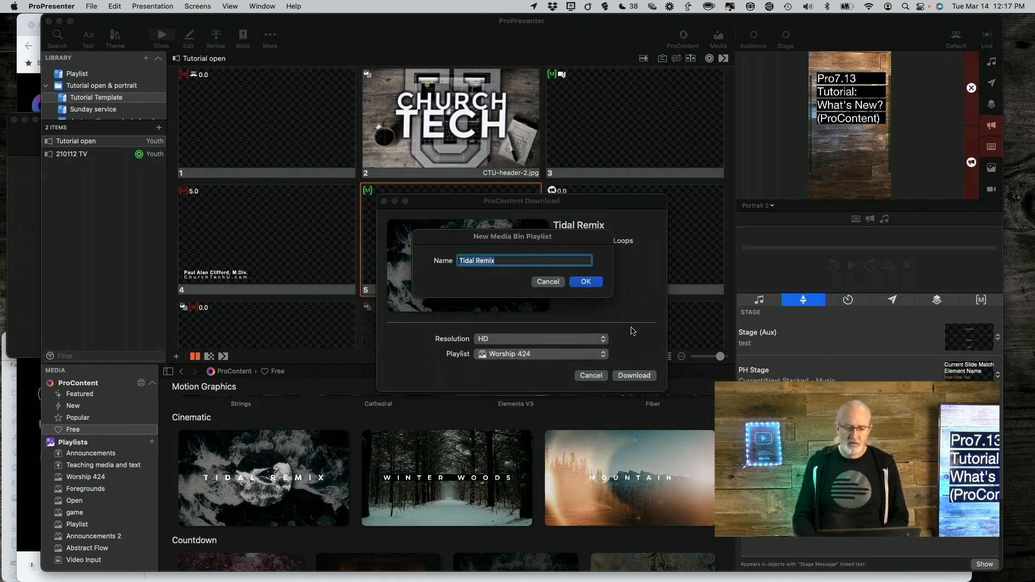
click(585, 282)
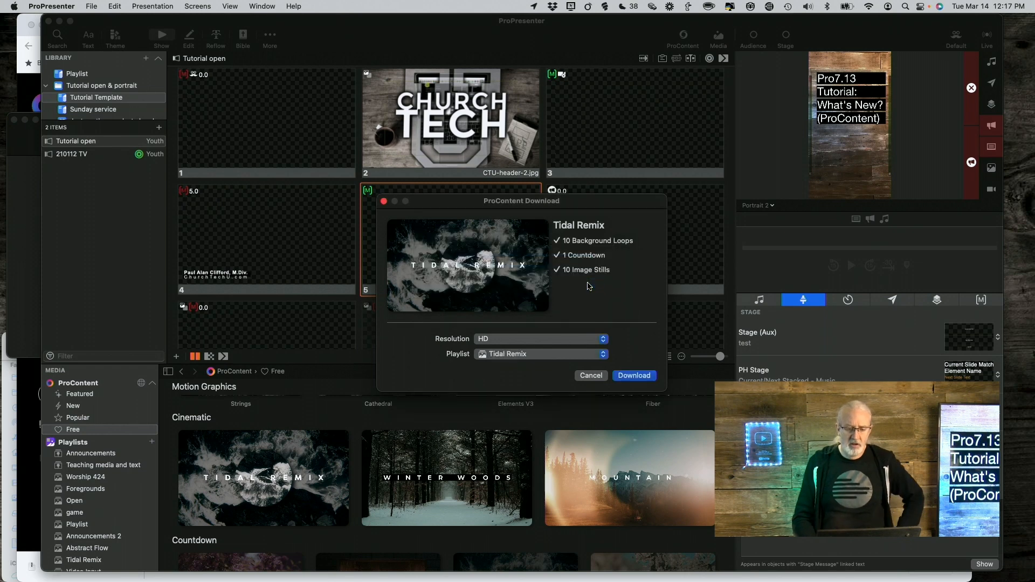